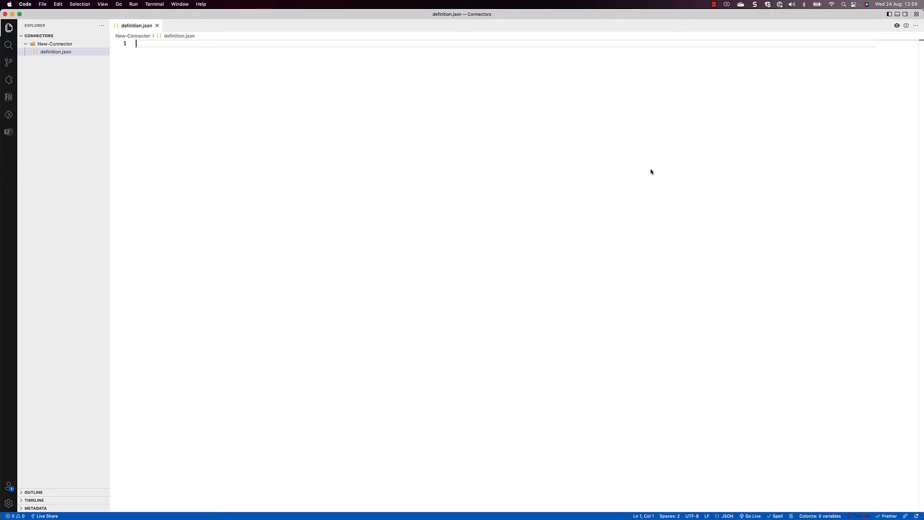
mouse_move(139, 58)
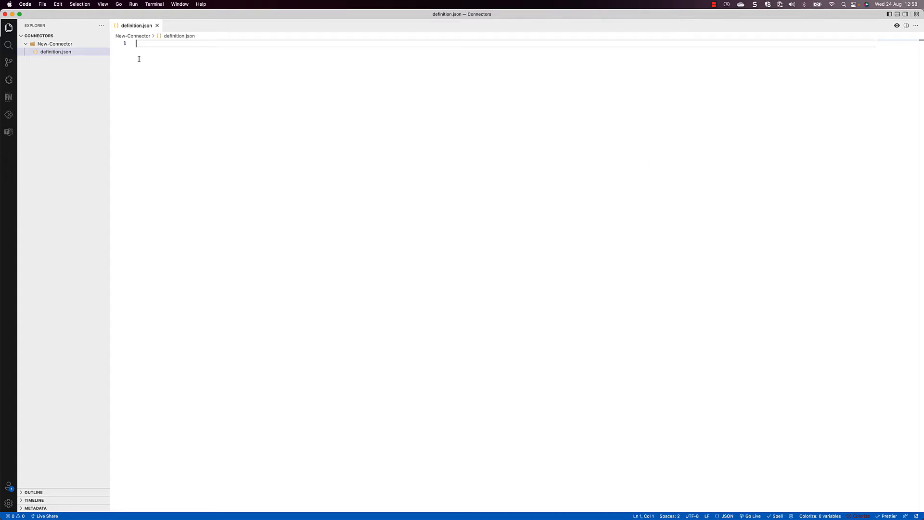
mouse_move(278, 71)
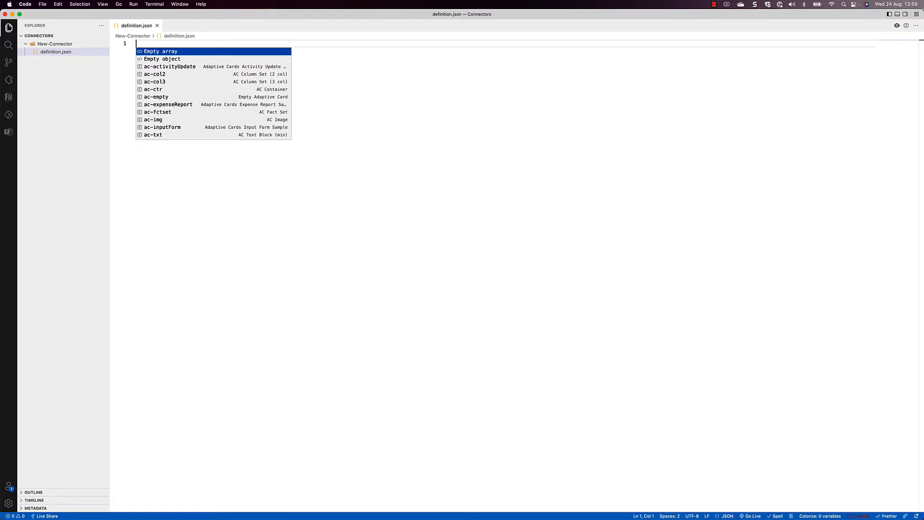
- Insert the ppc-file-new connector template into the empty definition.json
text(ppc)
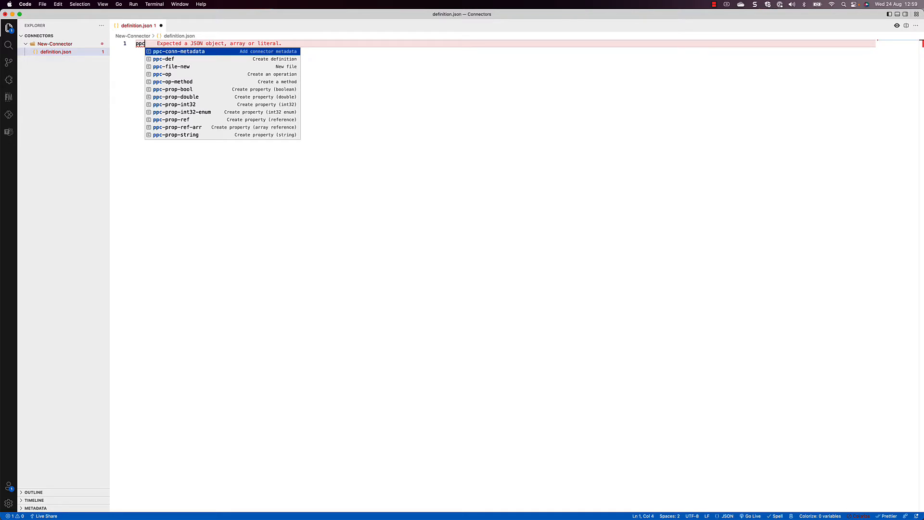
key(Down)
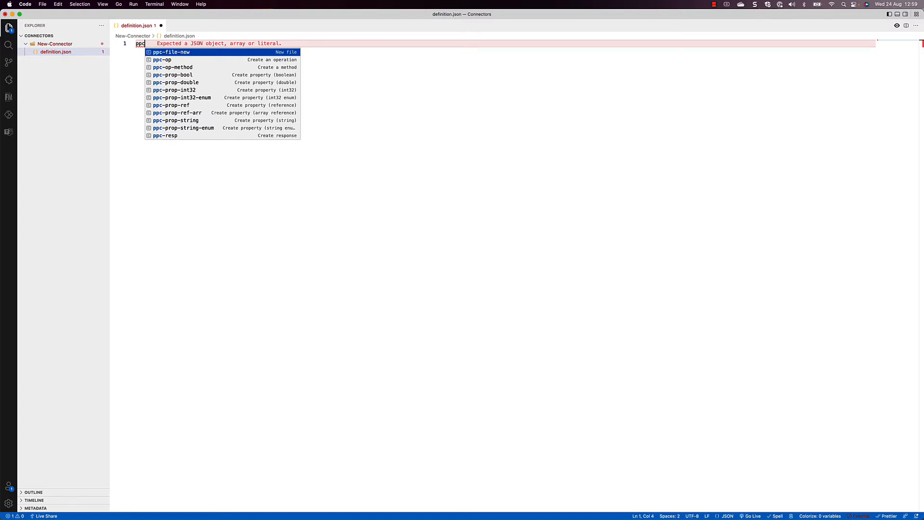
click(171, 52)
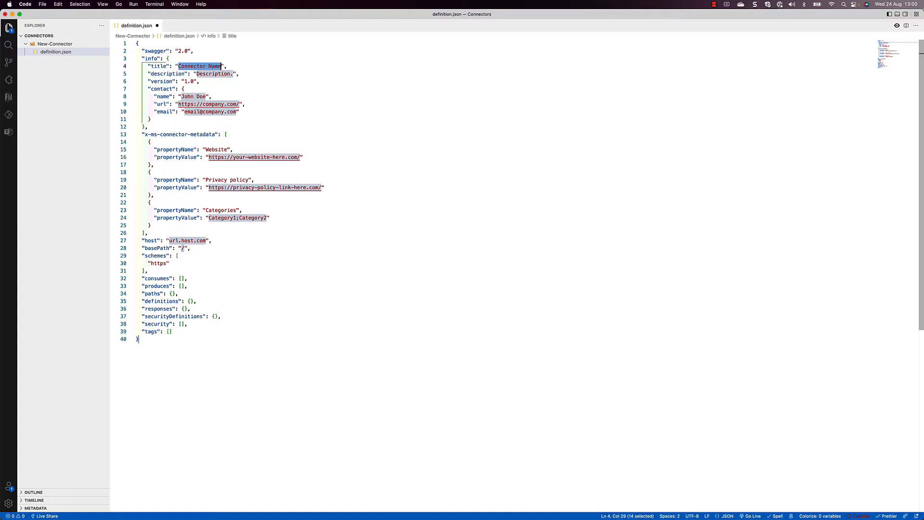
- Set the connector title to New Connector and description to 'Very interesting description.'
text(New)
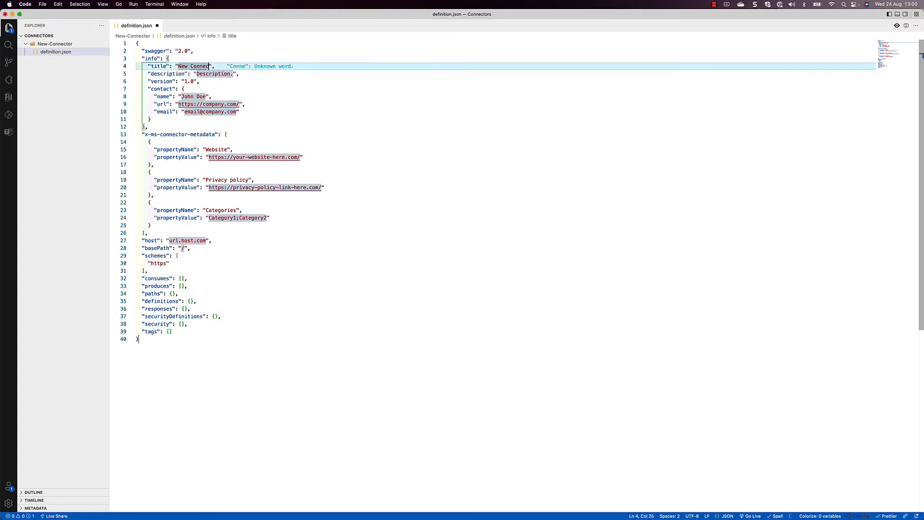
text(tor)
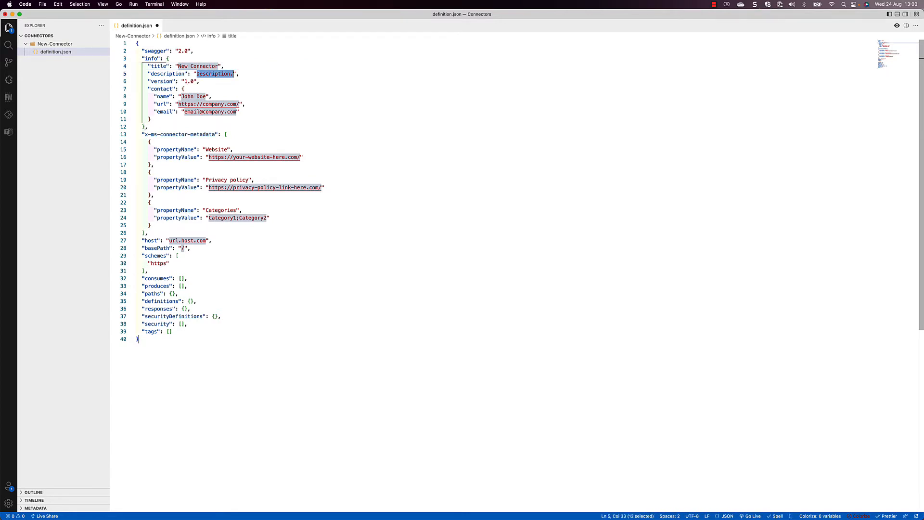
click(214, 73)
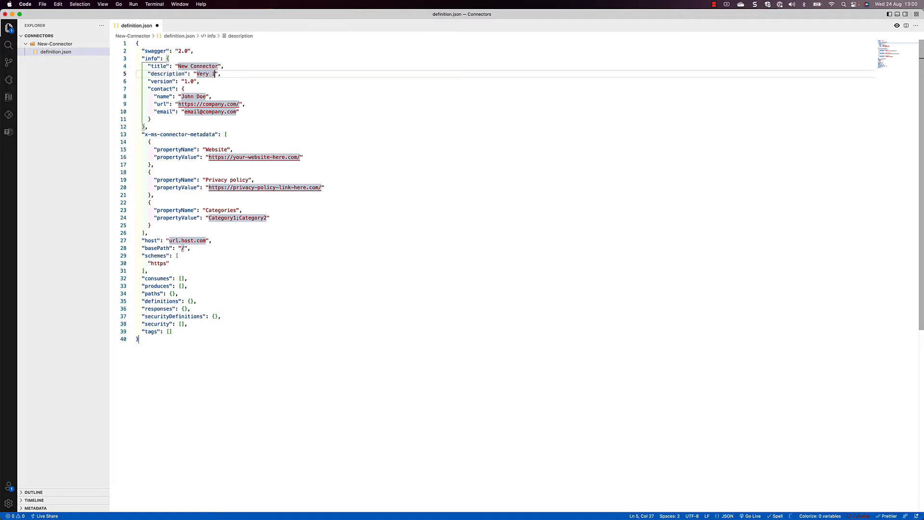
text(interesting description.)
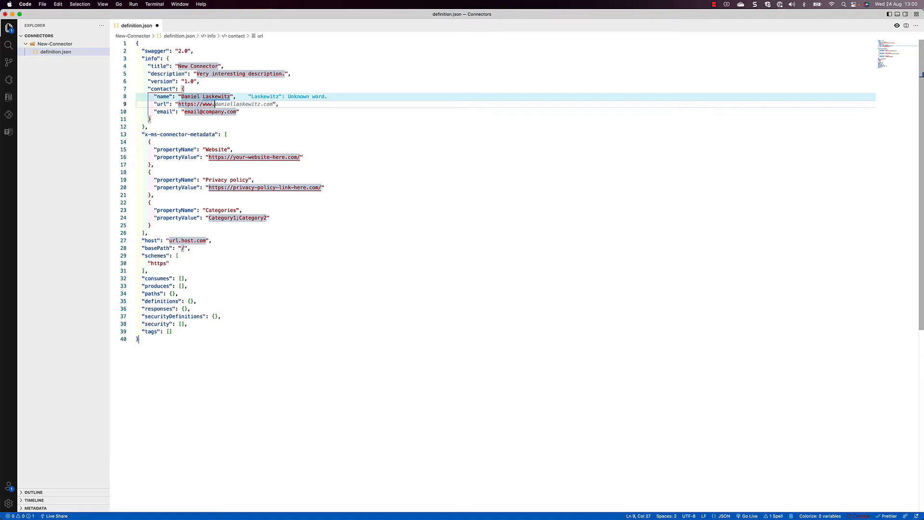
text(microsoft.c)
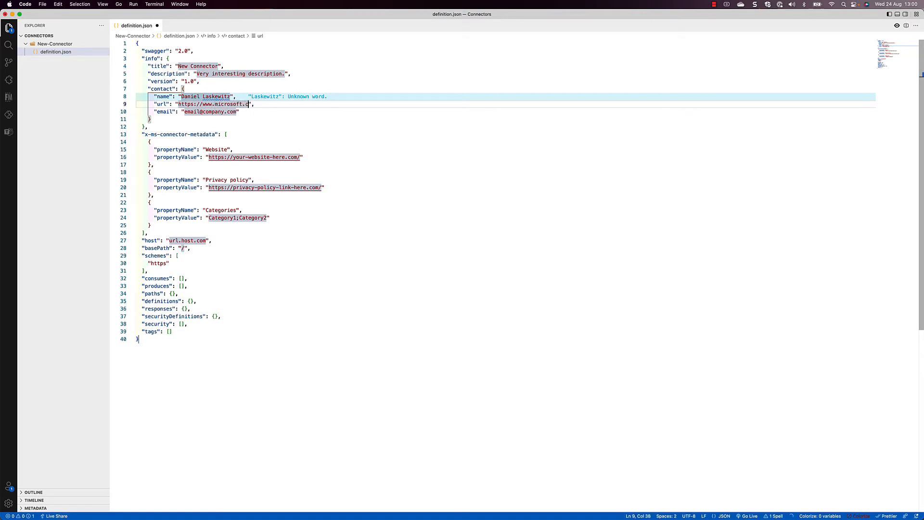
text(om/en-us/)
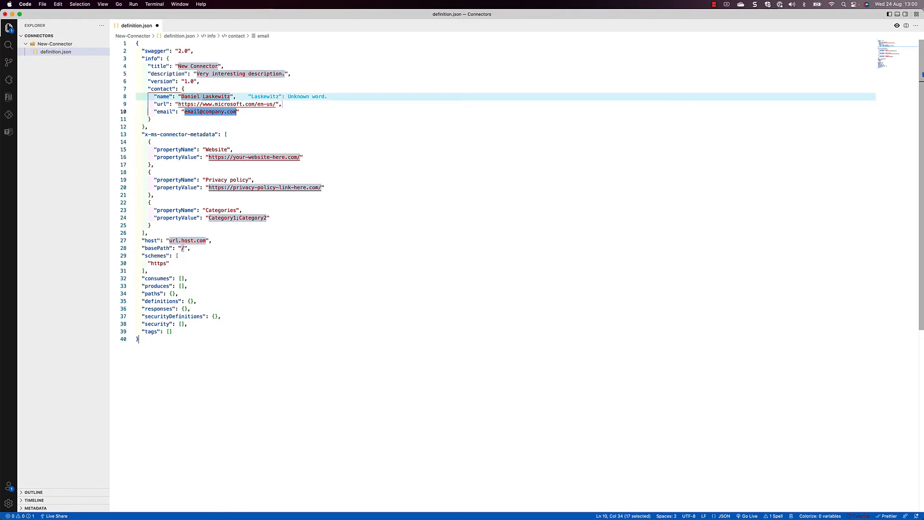
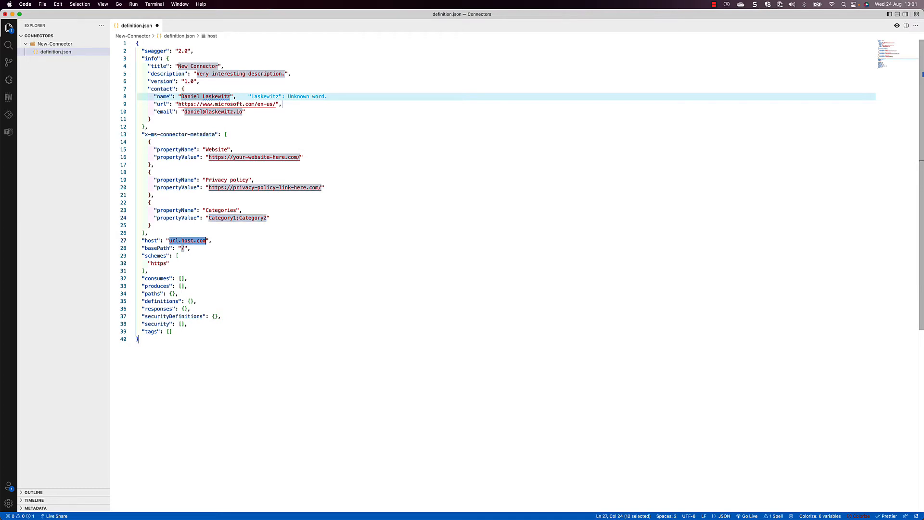
- Replace the url.host.com placeholder host with graph.microsoft.com
text(graph)
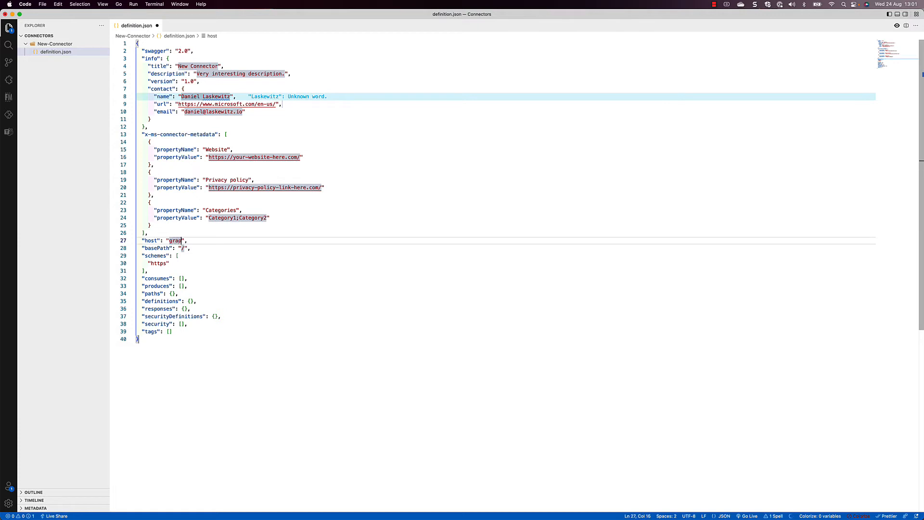
text(h.microsoft)
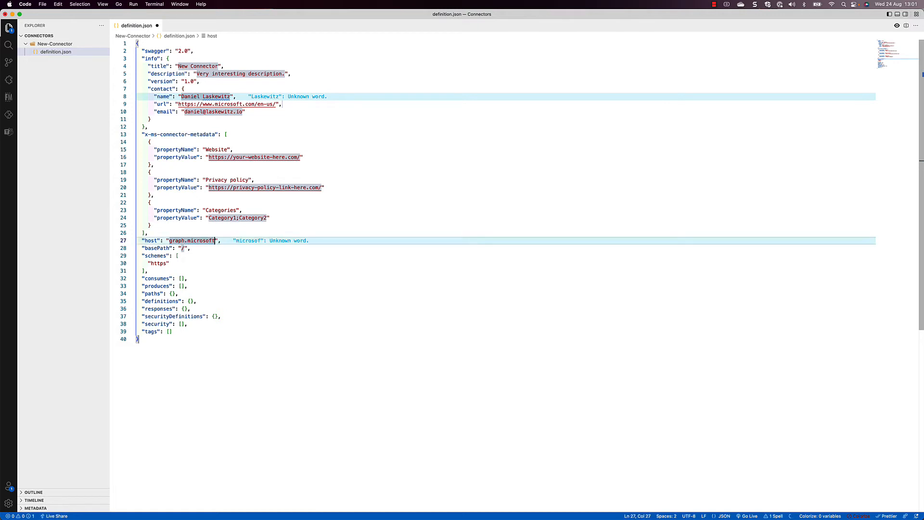
text(.com)
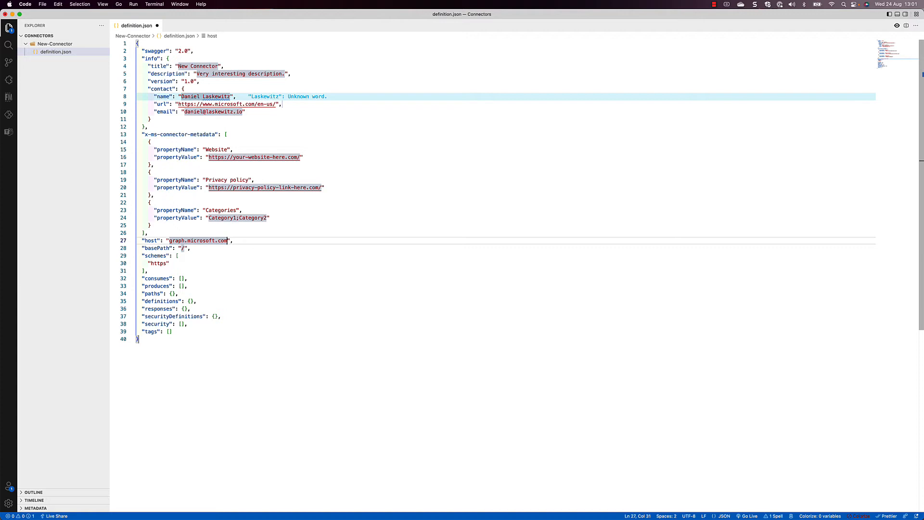
mouse_move(214, 255)
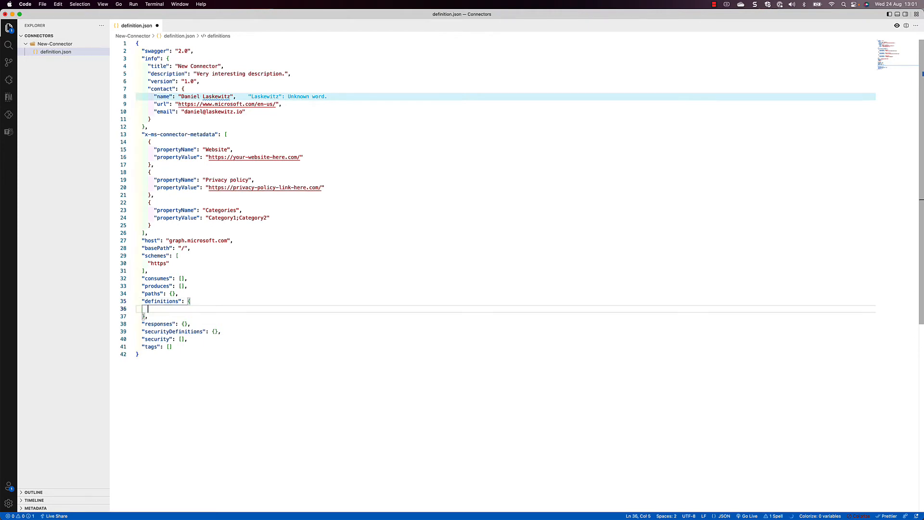
- Add a ppc-def definitionObject whose title is described 'This is the title of the object.'
key(ctrl+space)
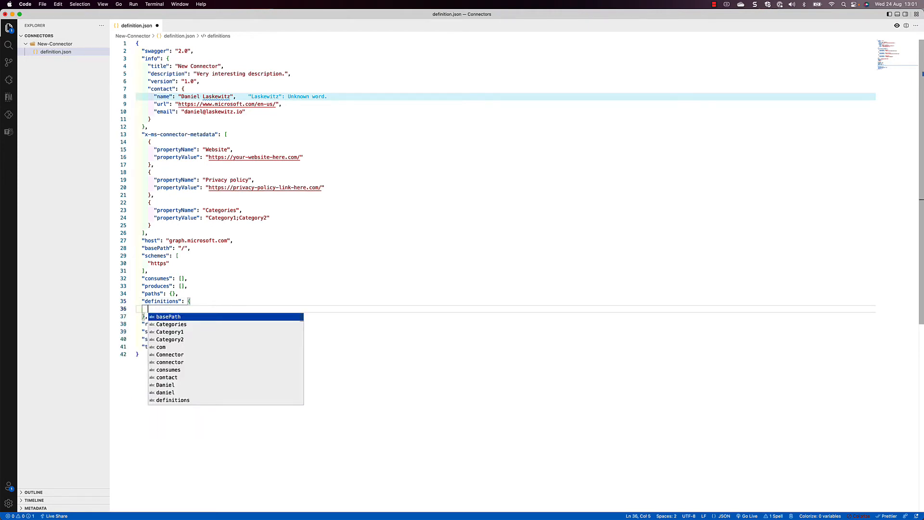
text(ppc)
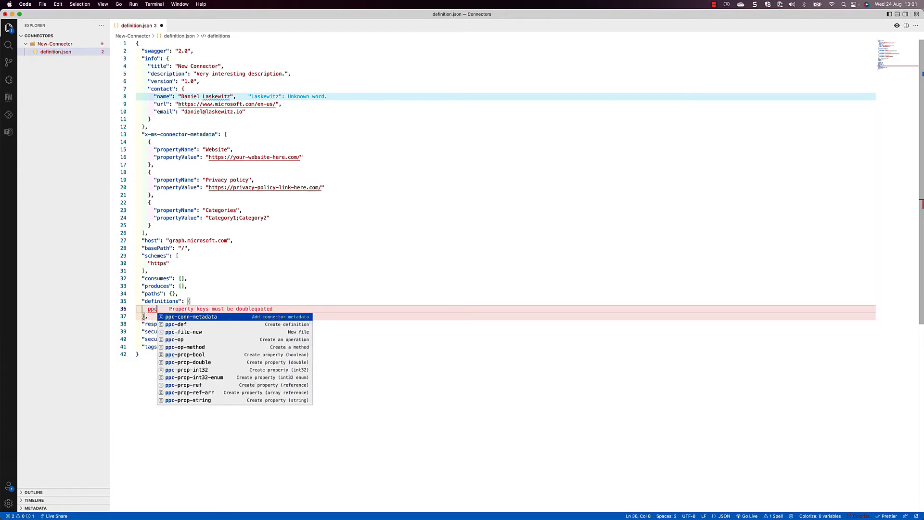
click(175, 324)
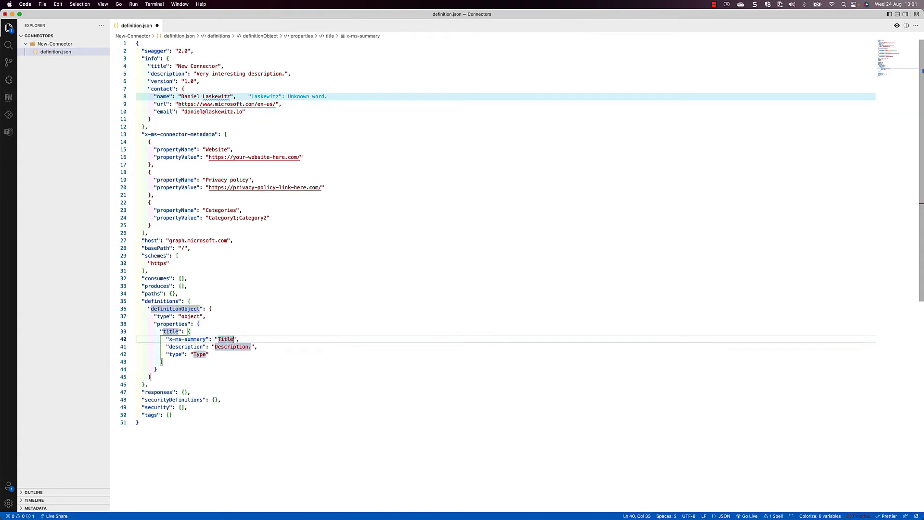
text(This is)
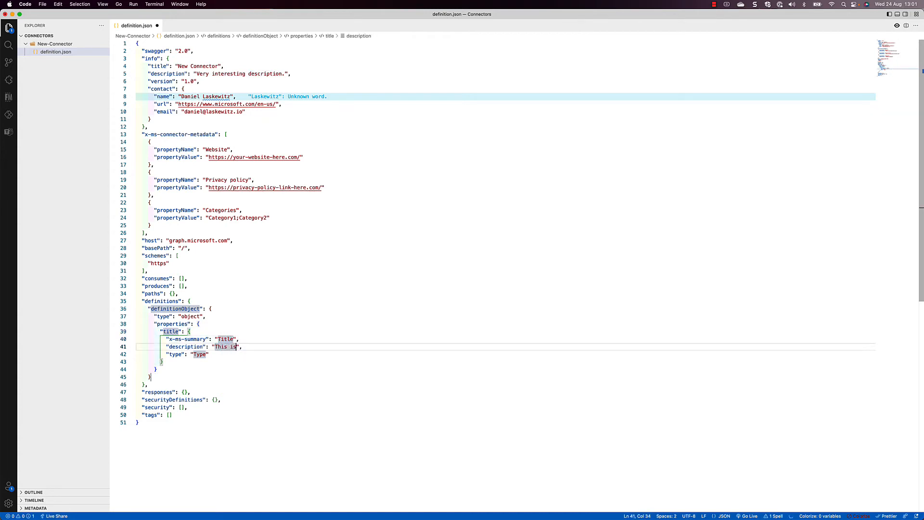
text(the title o)
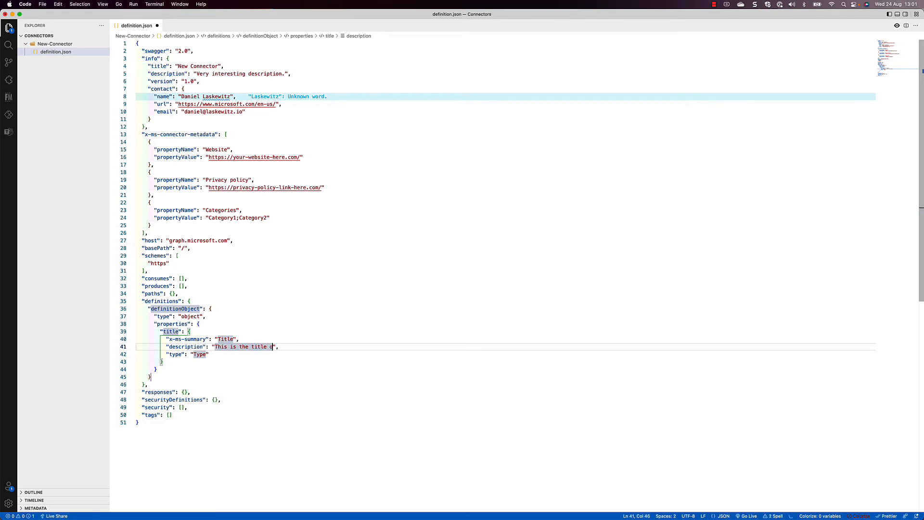
text(of the object)
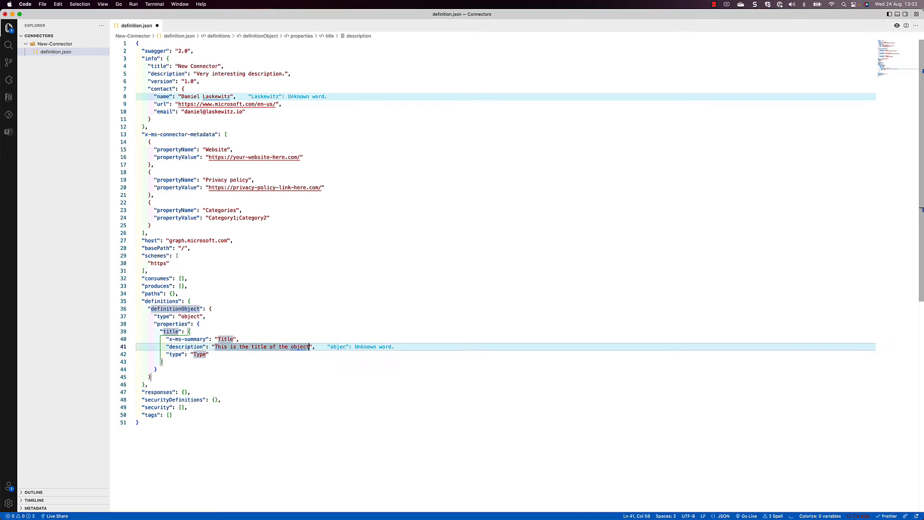
text(.)
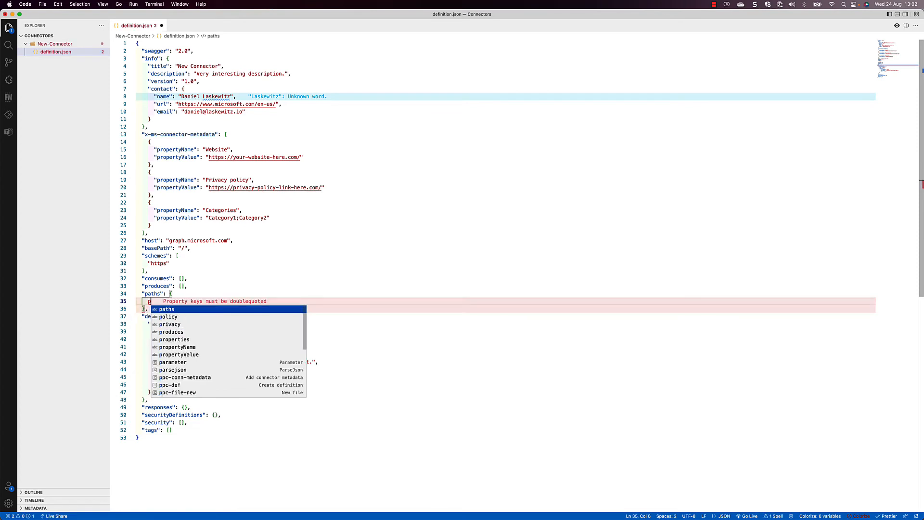
- Add a GET operation: summary Get Something, operationId GetSomething, description about getting something
text(pc)
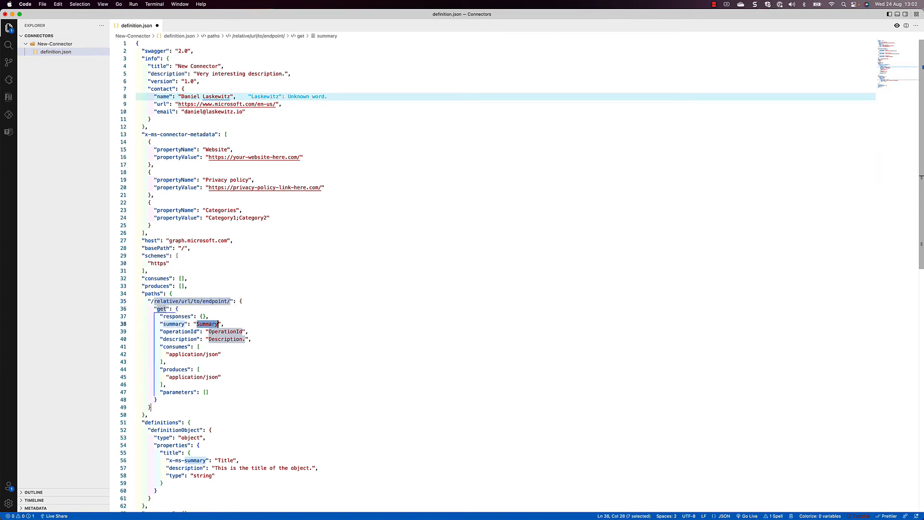
text(Get s)
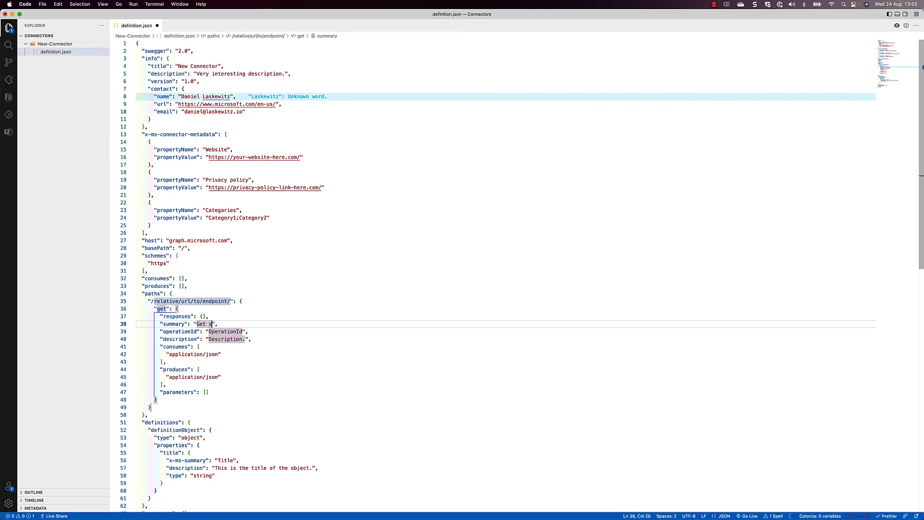
text(omething)
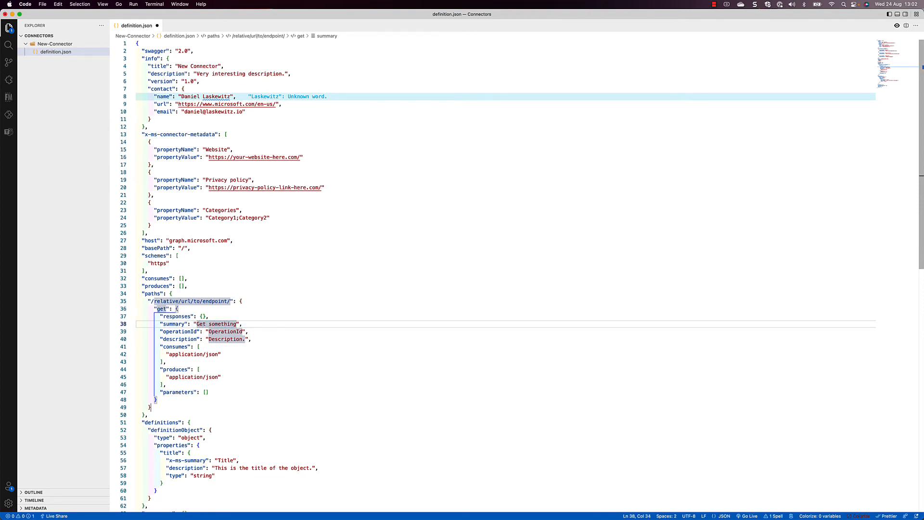
double_click(221, 324)
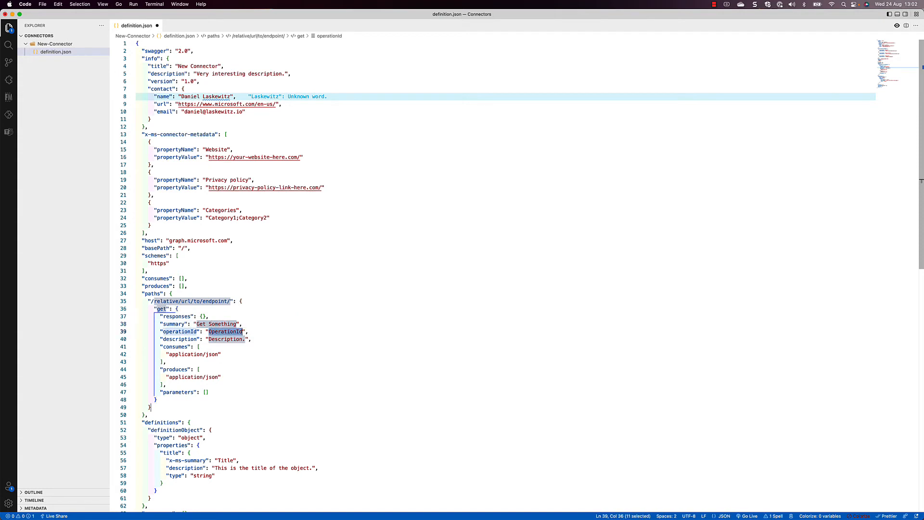
text(GetSomething)
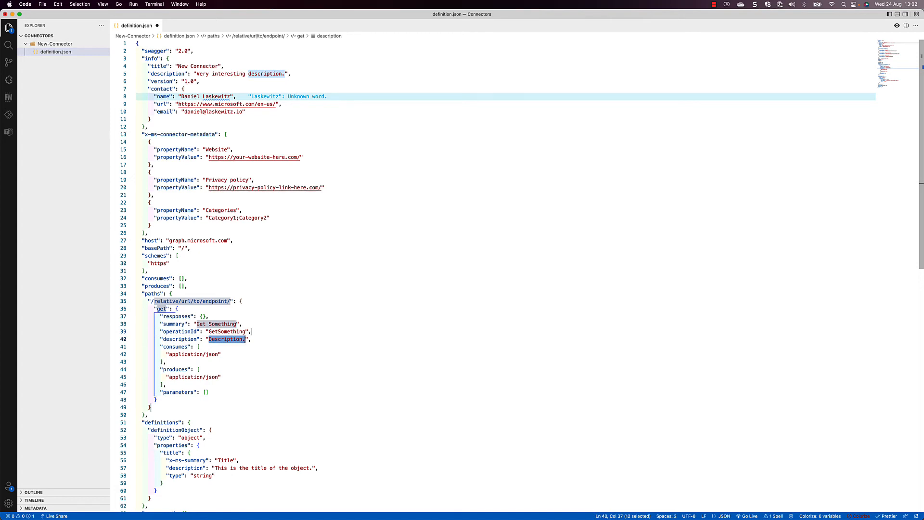
text(This is an)
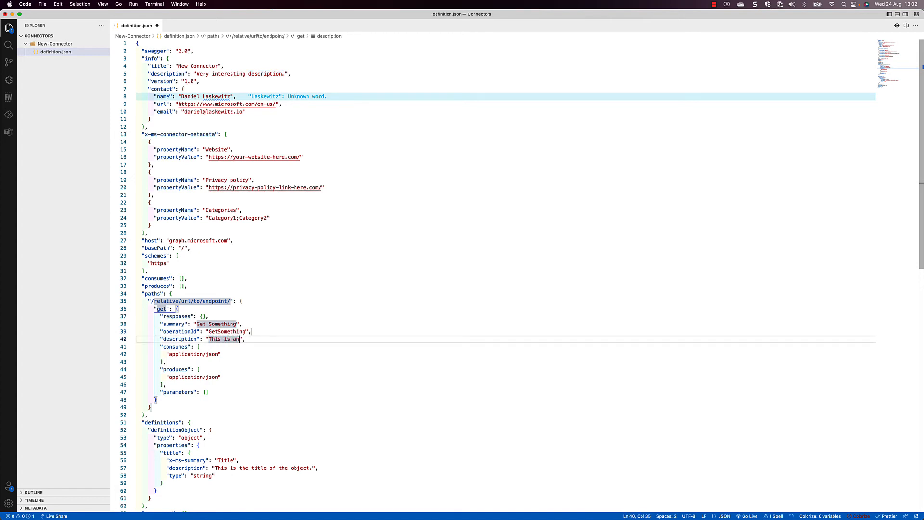
text(operation to get some)
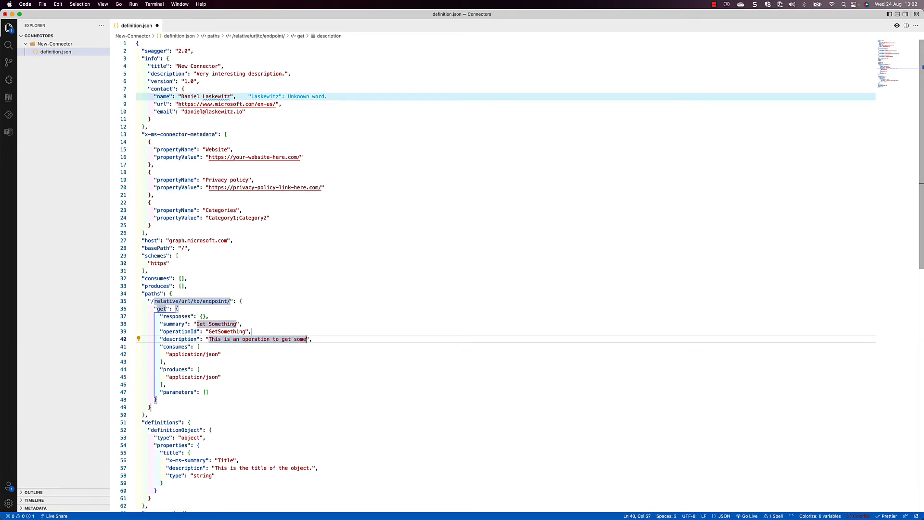
text(thing.)
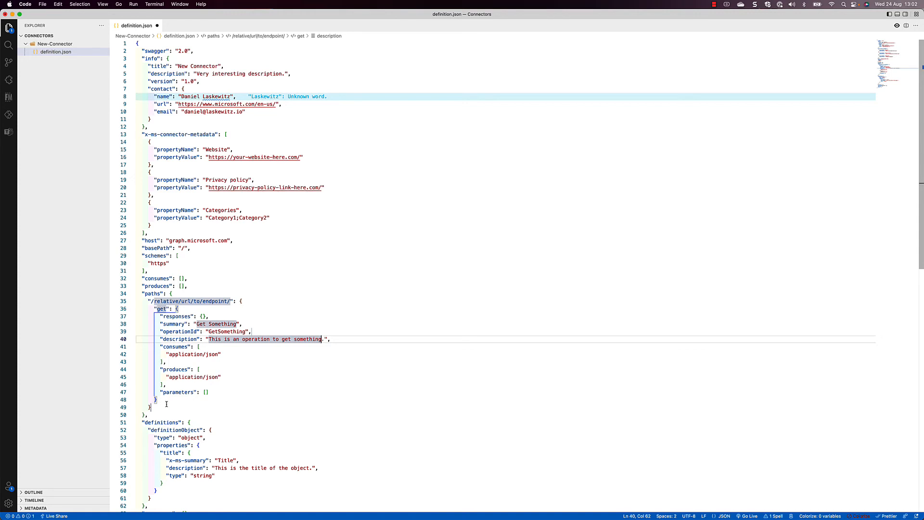
- Insert a ppc-resp 200 response in top-level responses with description 'Succeeded.'
scroll(down, 3)
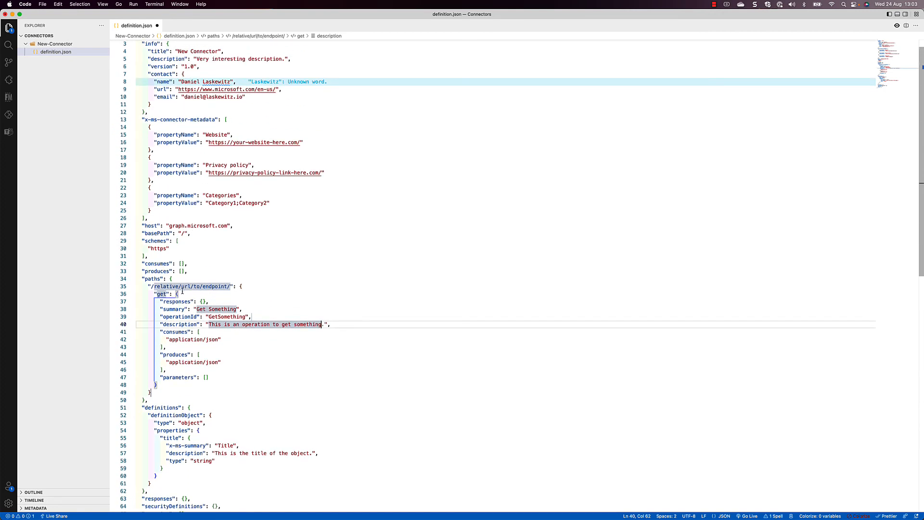
scroll(down, 3)
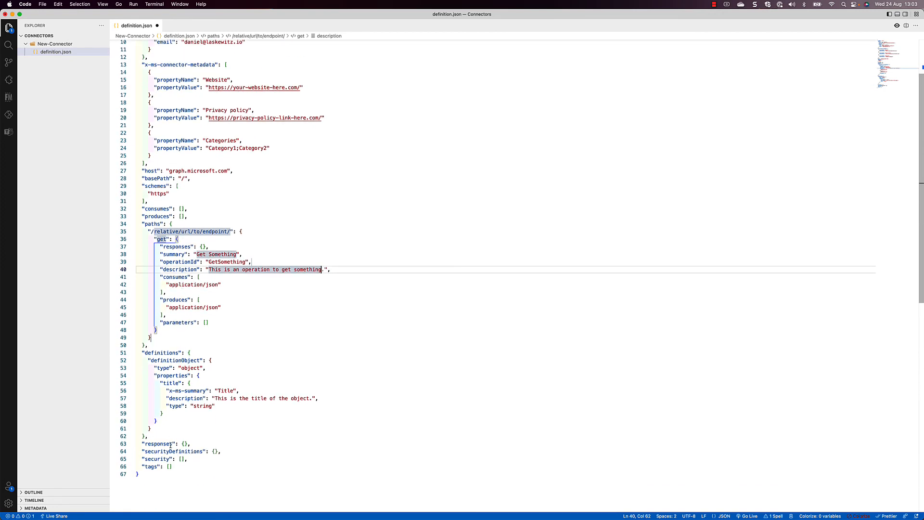
click(184, 443)
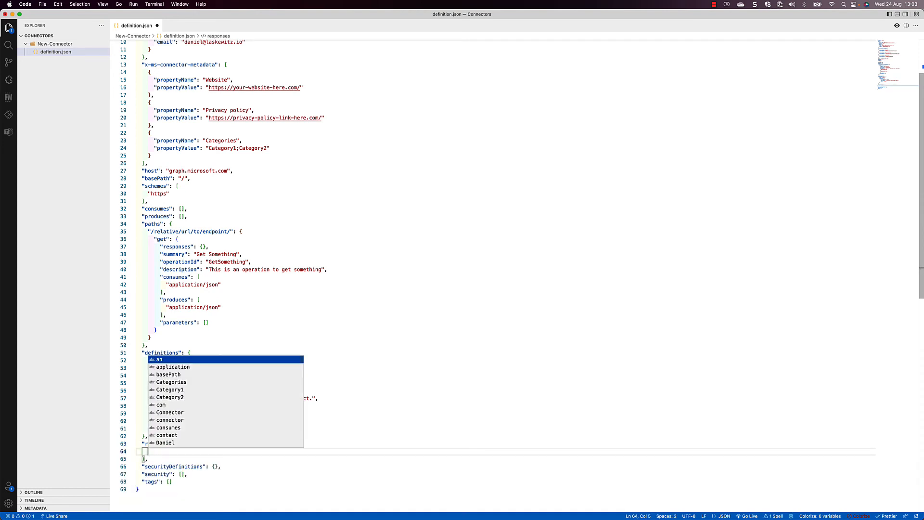
text(ppc)
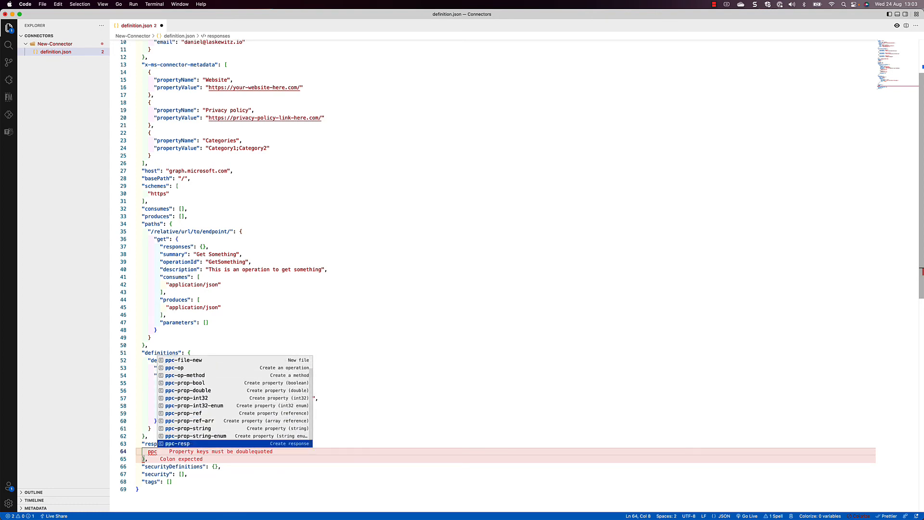
click(176, 444)
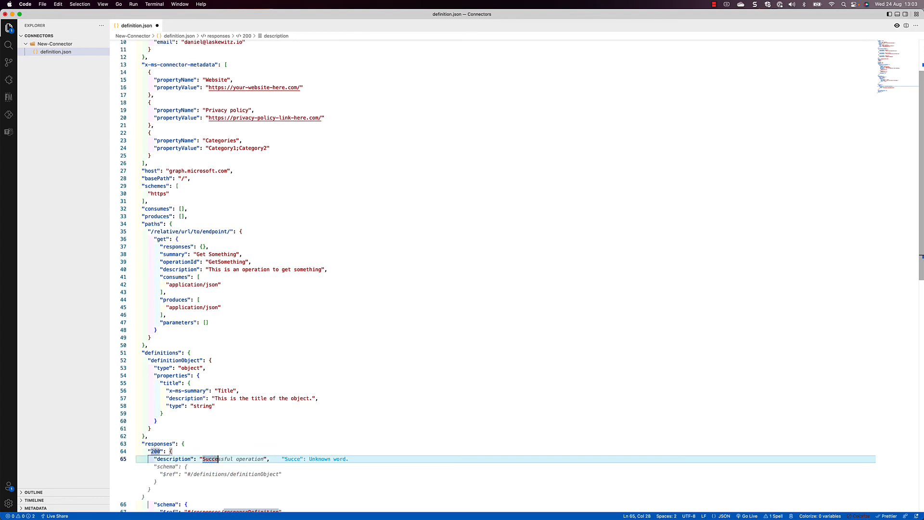
text(Succeeded.)
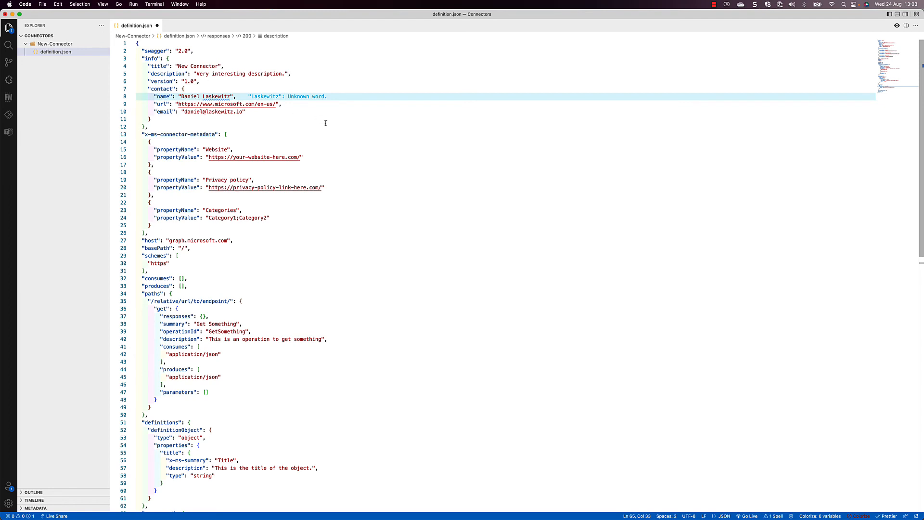
mouse_move(403, 119)
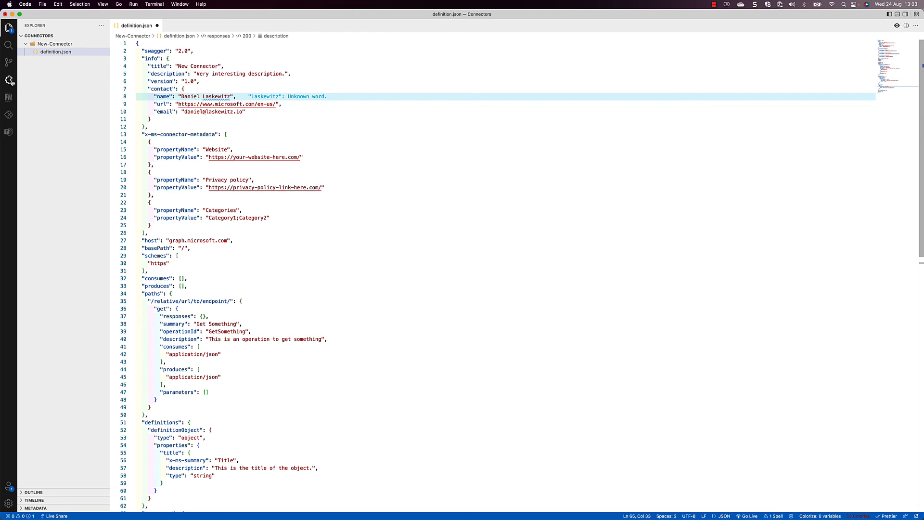
- Search extensions for 'power platform' and view Power Platform Connectors' changelog and snippet details
click(8, 81)
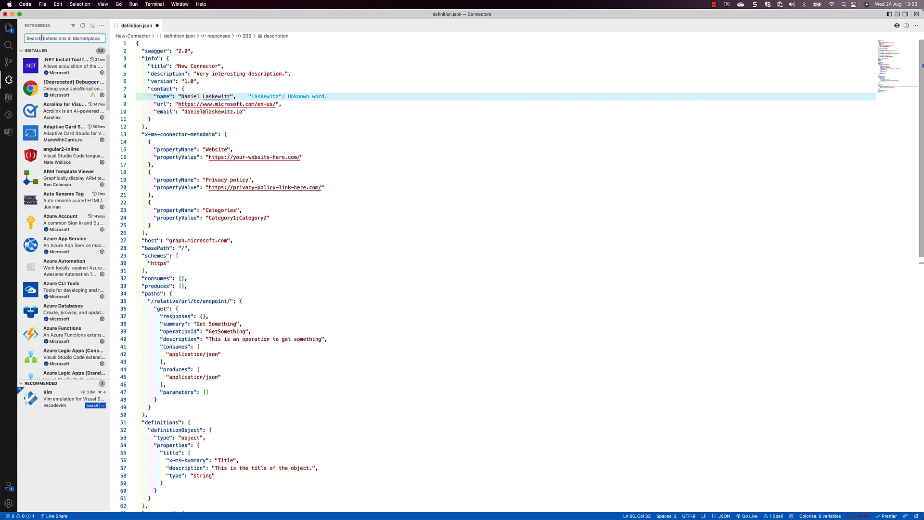
text(power platform)
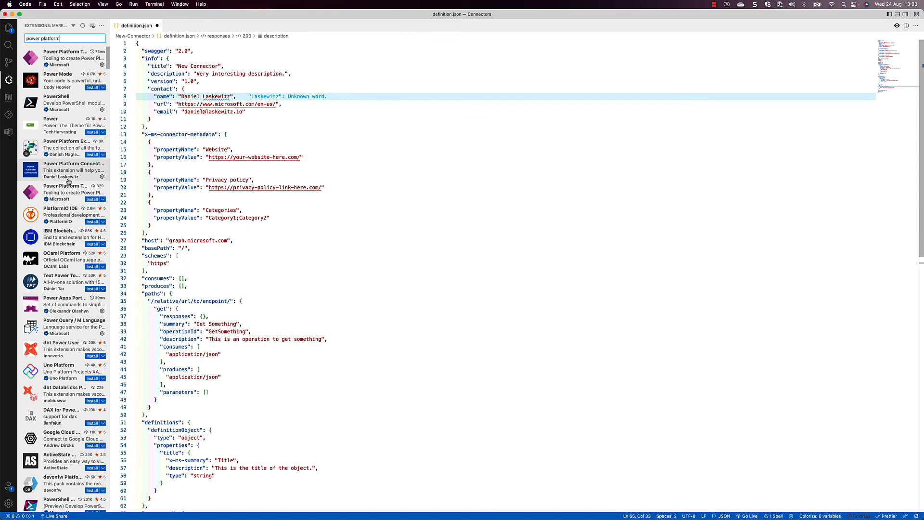
click(74, 170)
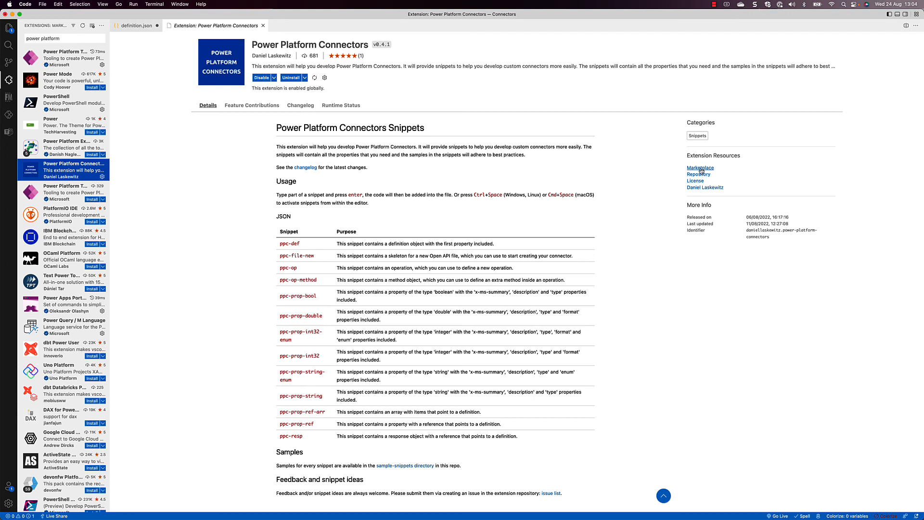
mouse_move(698, 174)
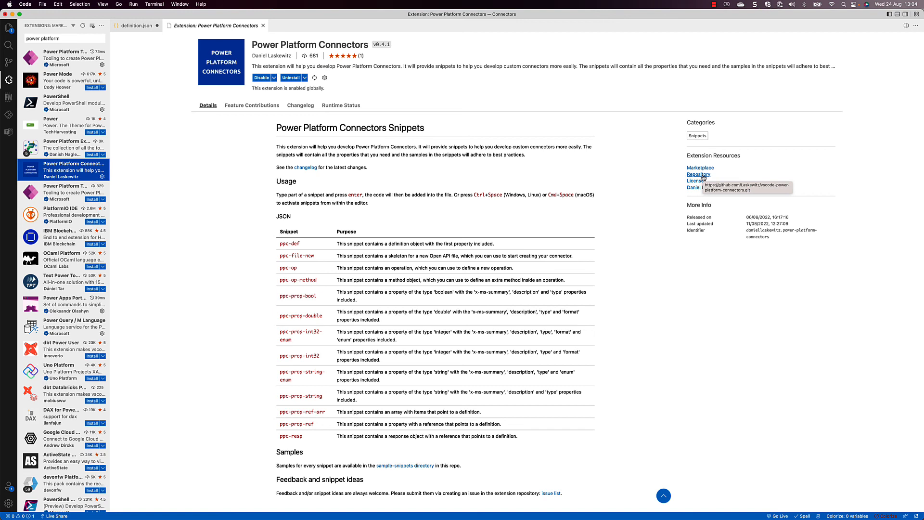
mouse_move(752, 163)
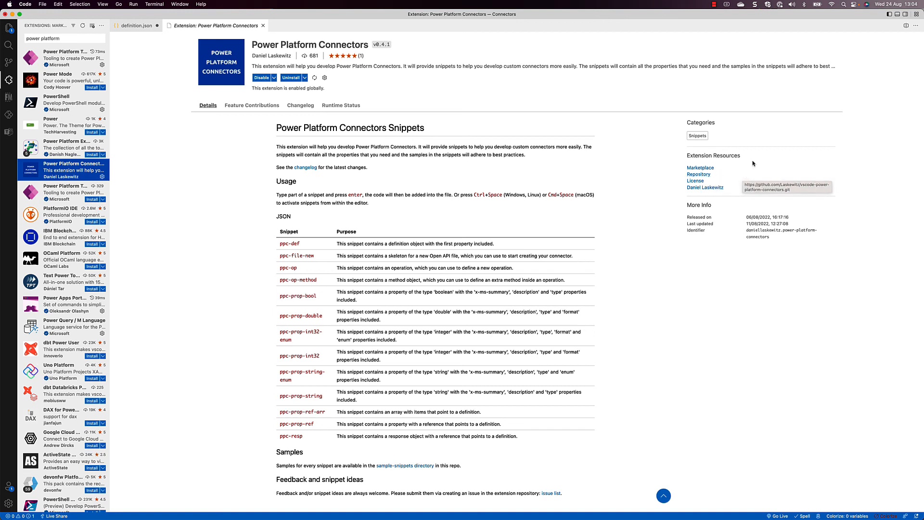
mouse_move(753, 163)
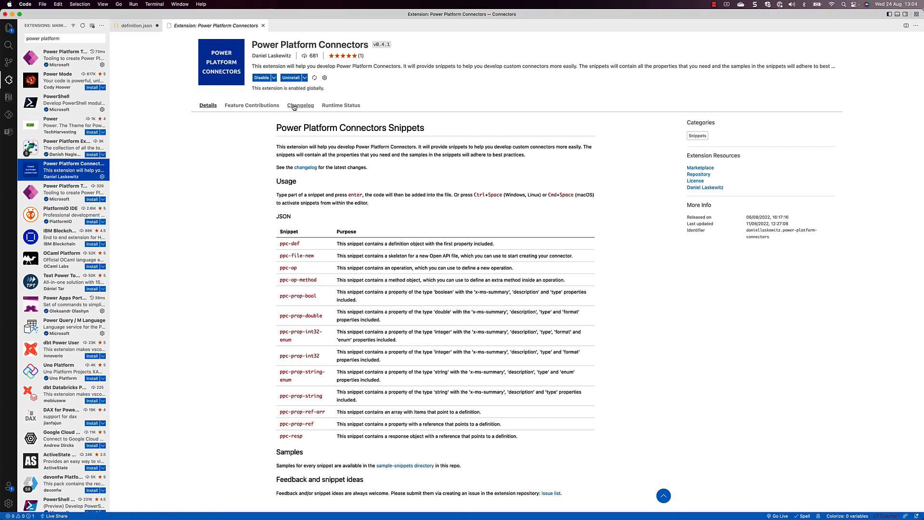
click(300, 105)
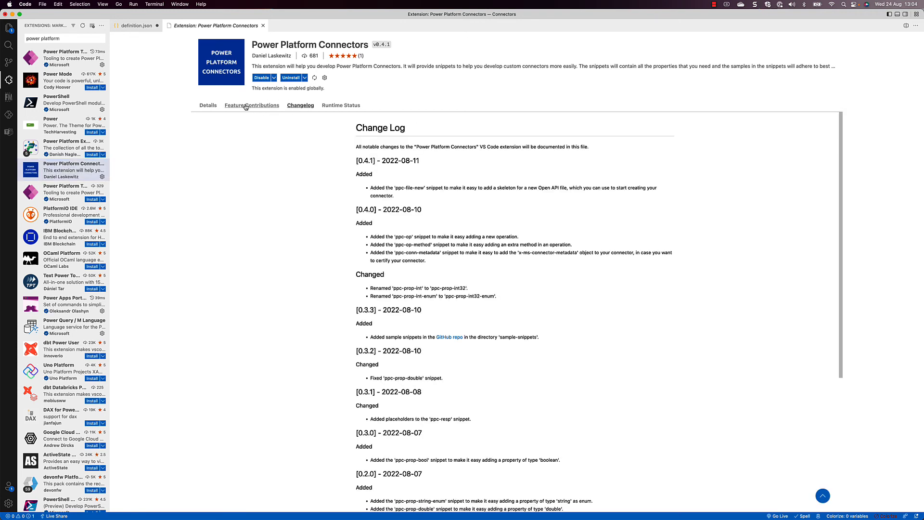
click(208, 105)
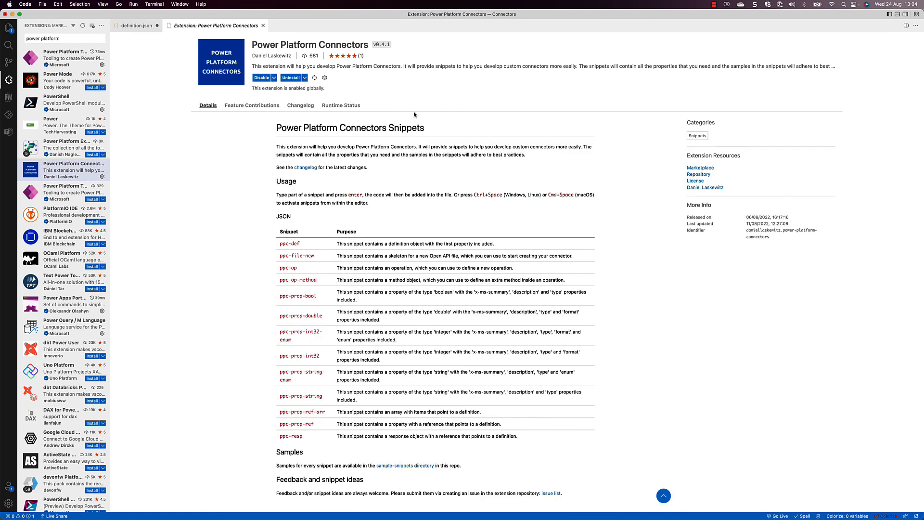
mouse_move(462, 239)
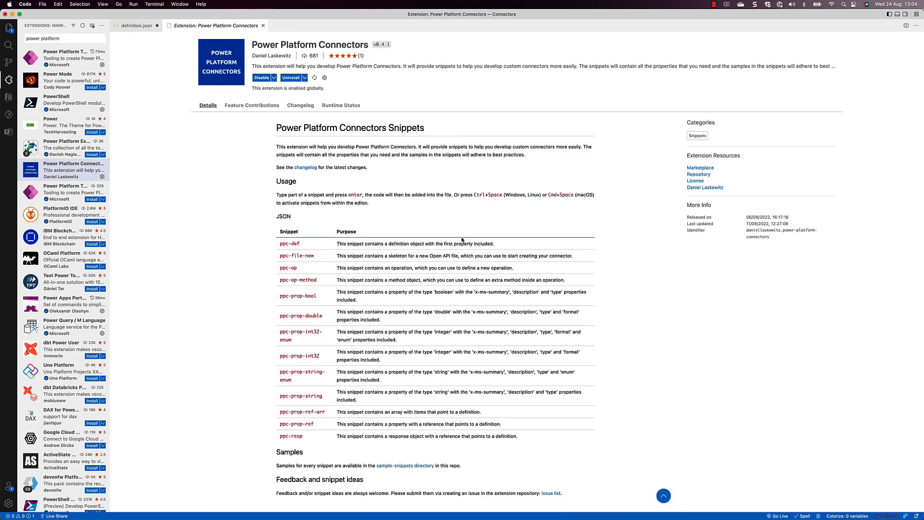